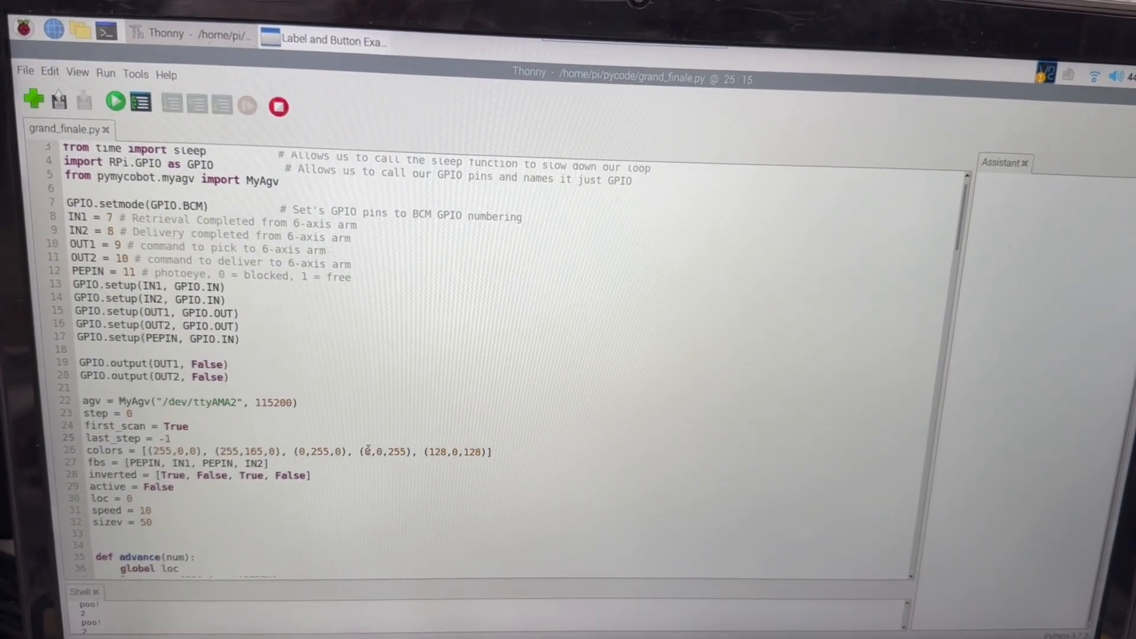
Scroll through grand_finale.py to the Tkinter layout code before the selection window appears on the touchscreen
scroll("down", 3)
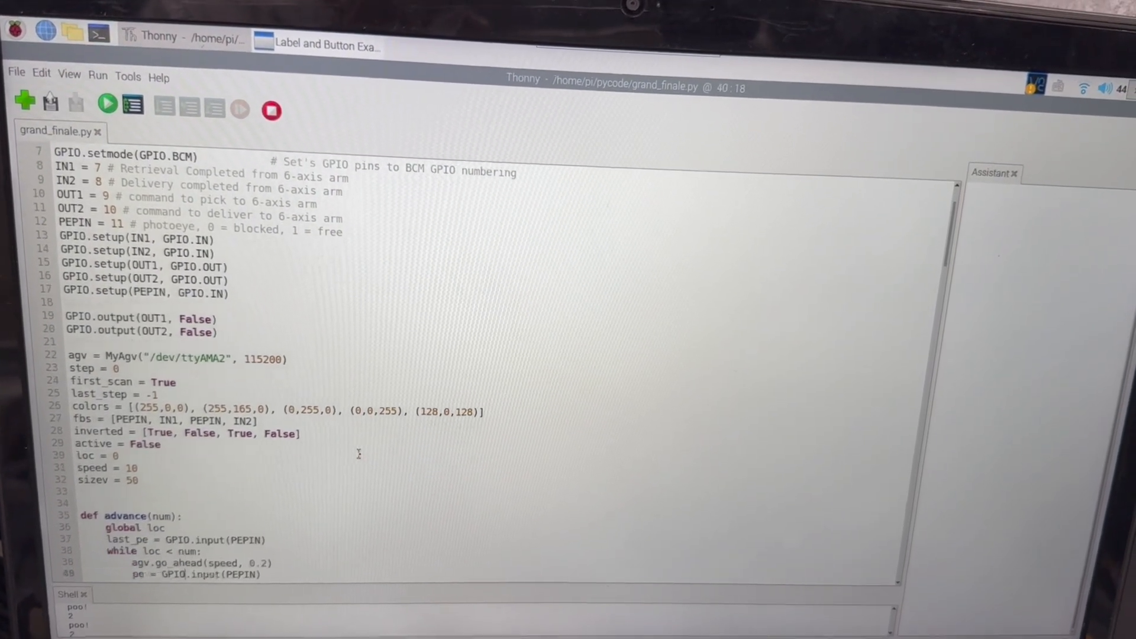
scroll("down", 3)
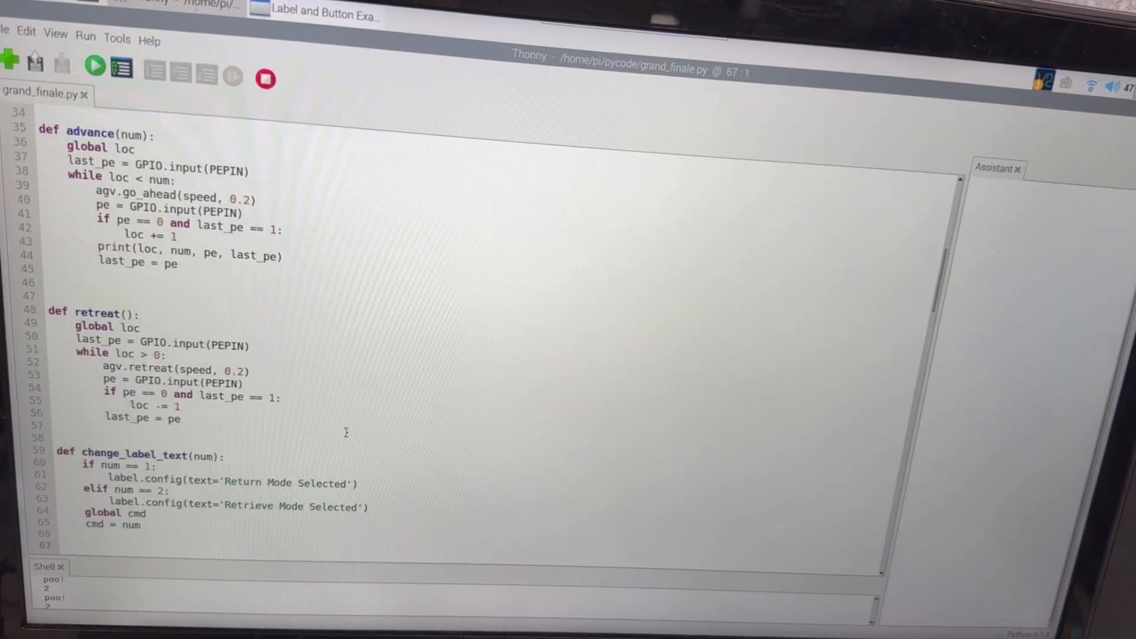
scroll("down", 3)
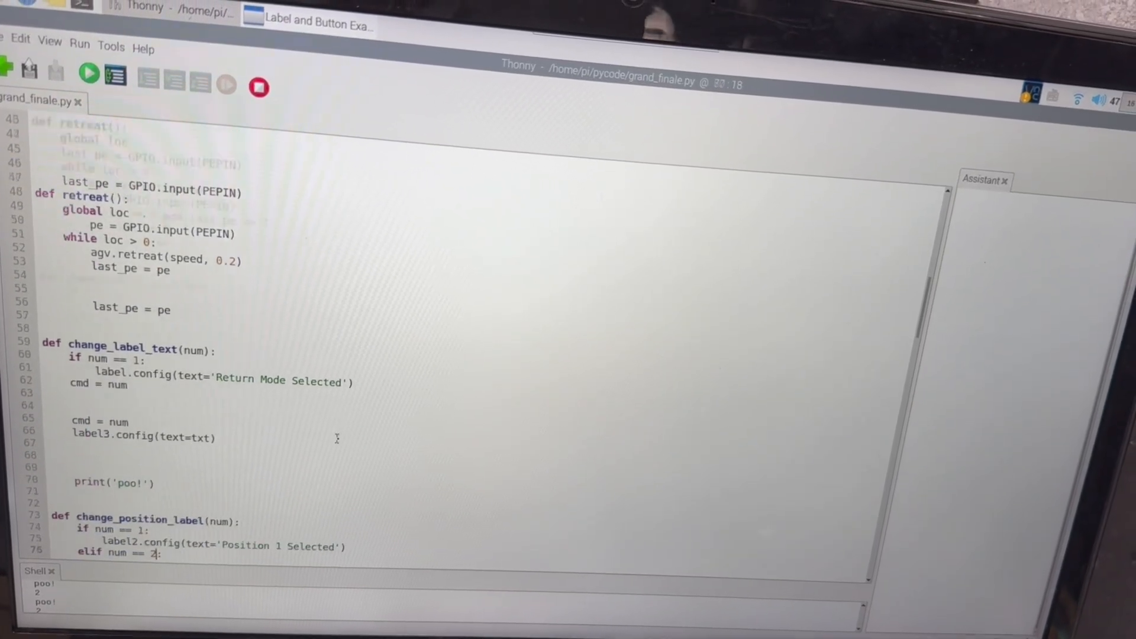
scroll("down", 3)
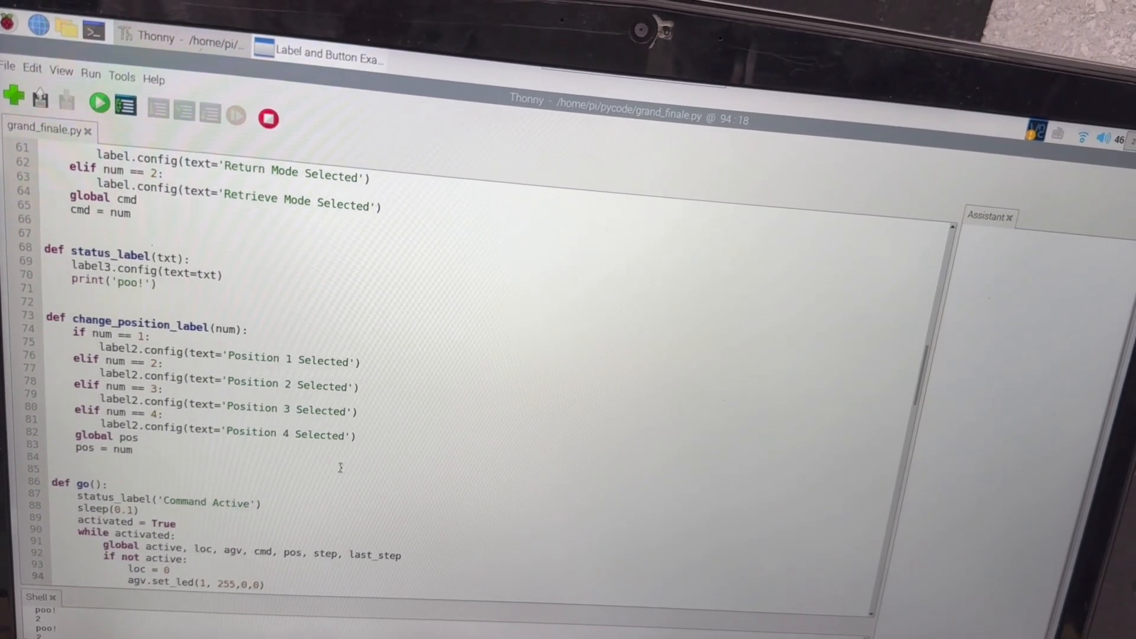
scroll("down", 3)
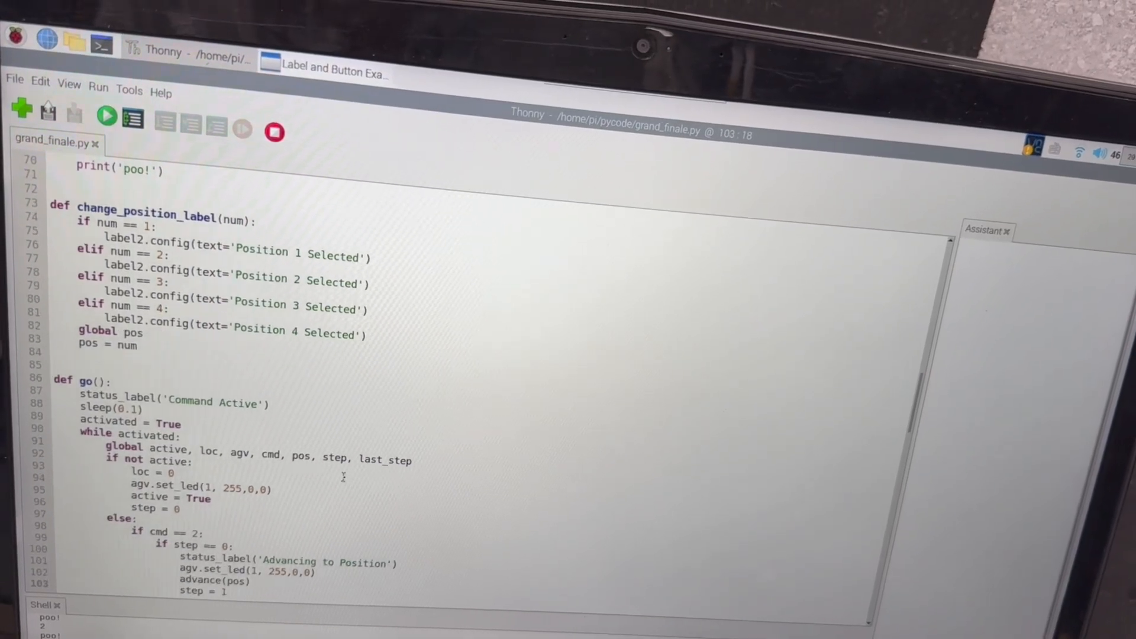
scroll("down", 3)
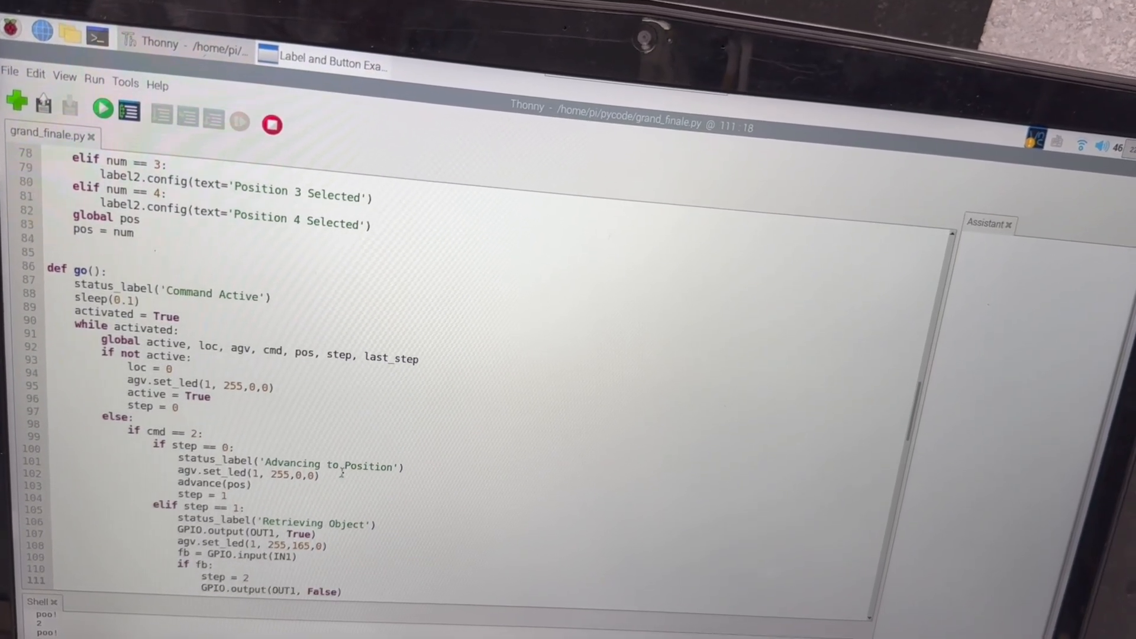
scroll("down", 3)
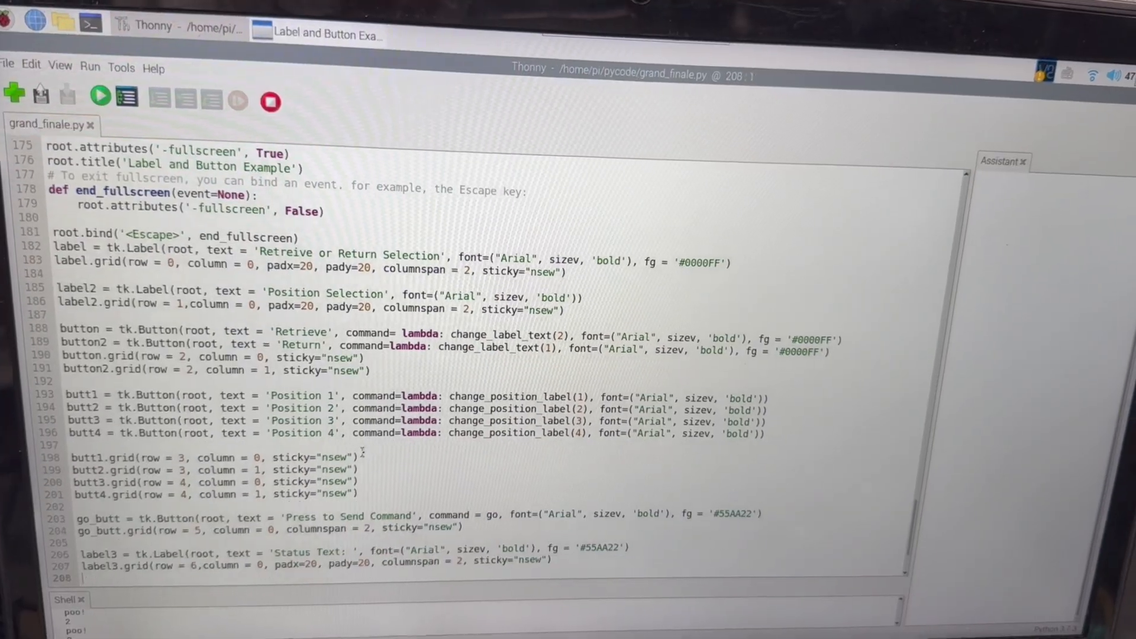
scroll("down", 3)
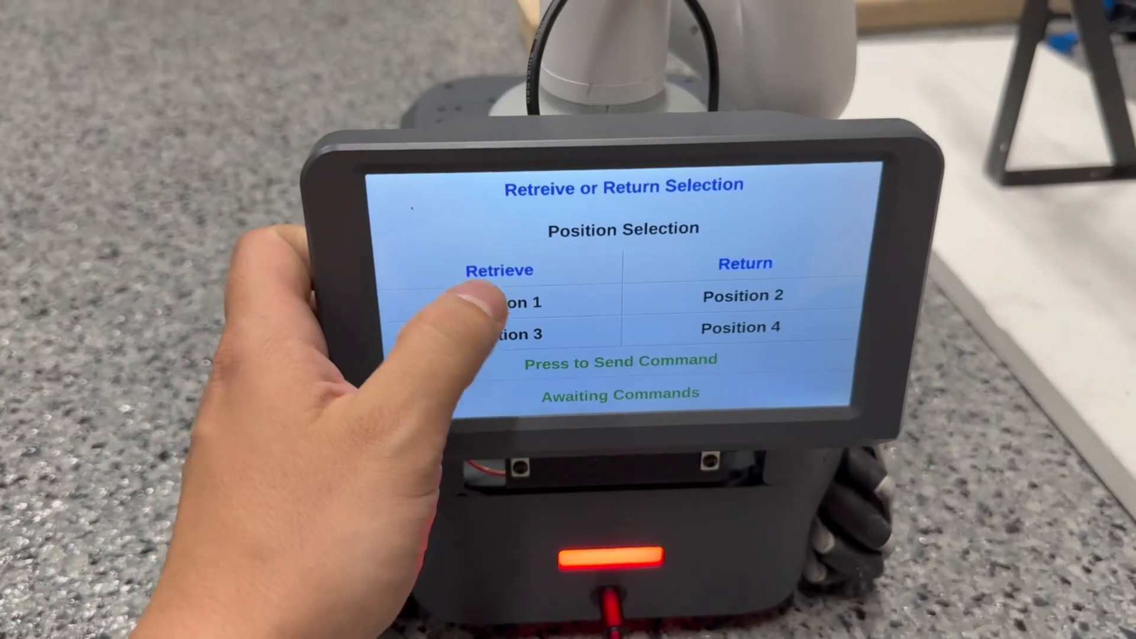
Select Position 1, switch to Retrieve mode, then change the target to Position 3
left_click(498, 270)
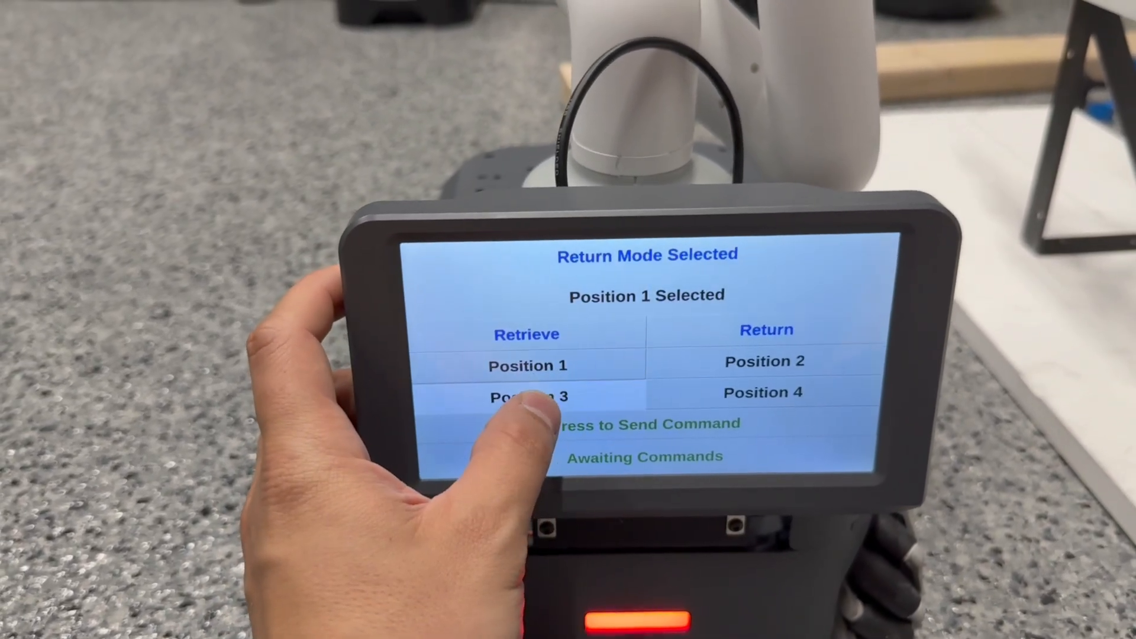
left_click(764, 391)
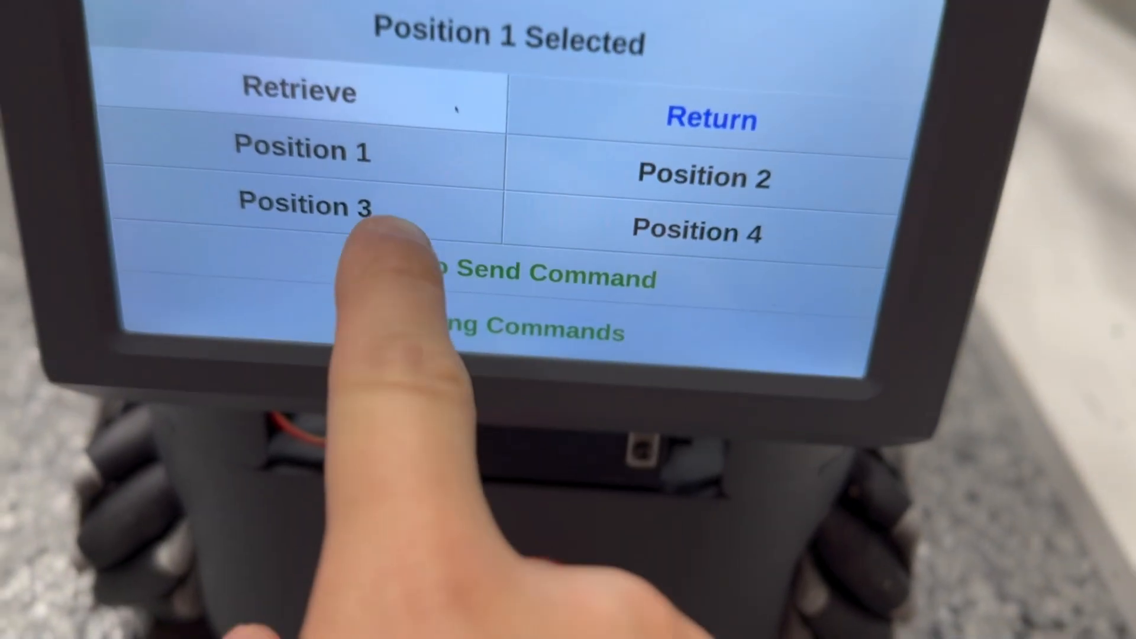
left_click(303, 205)
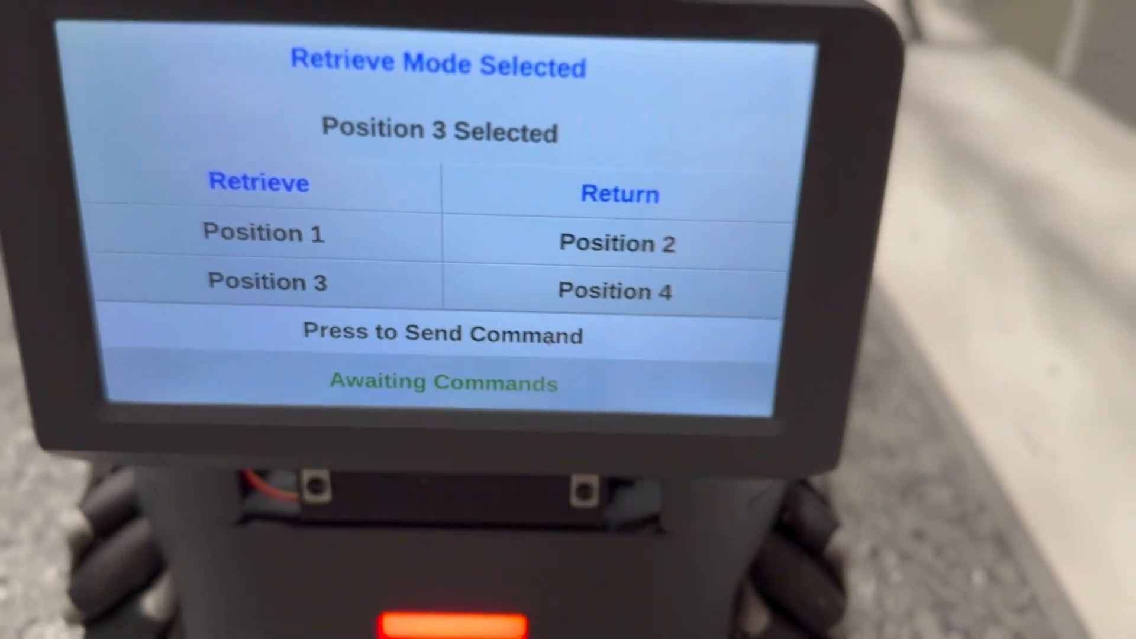